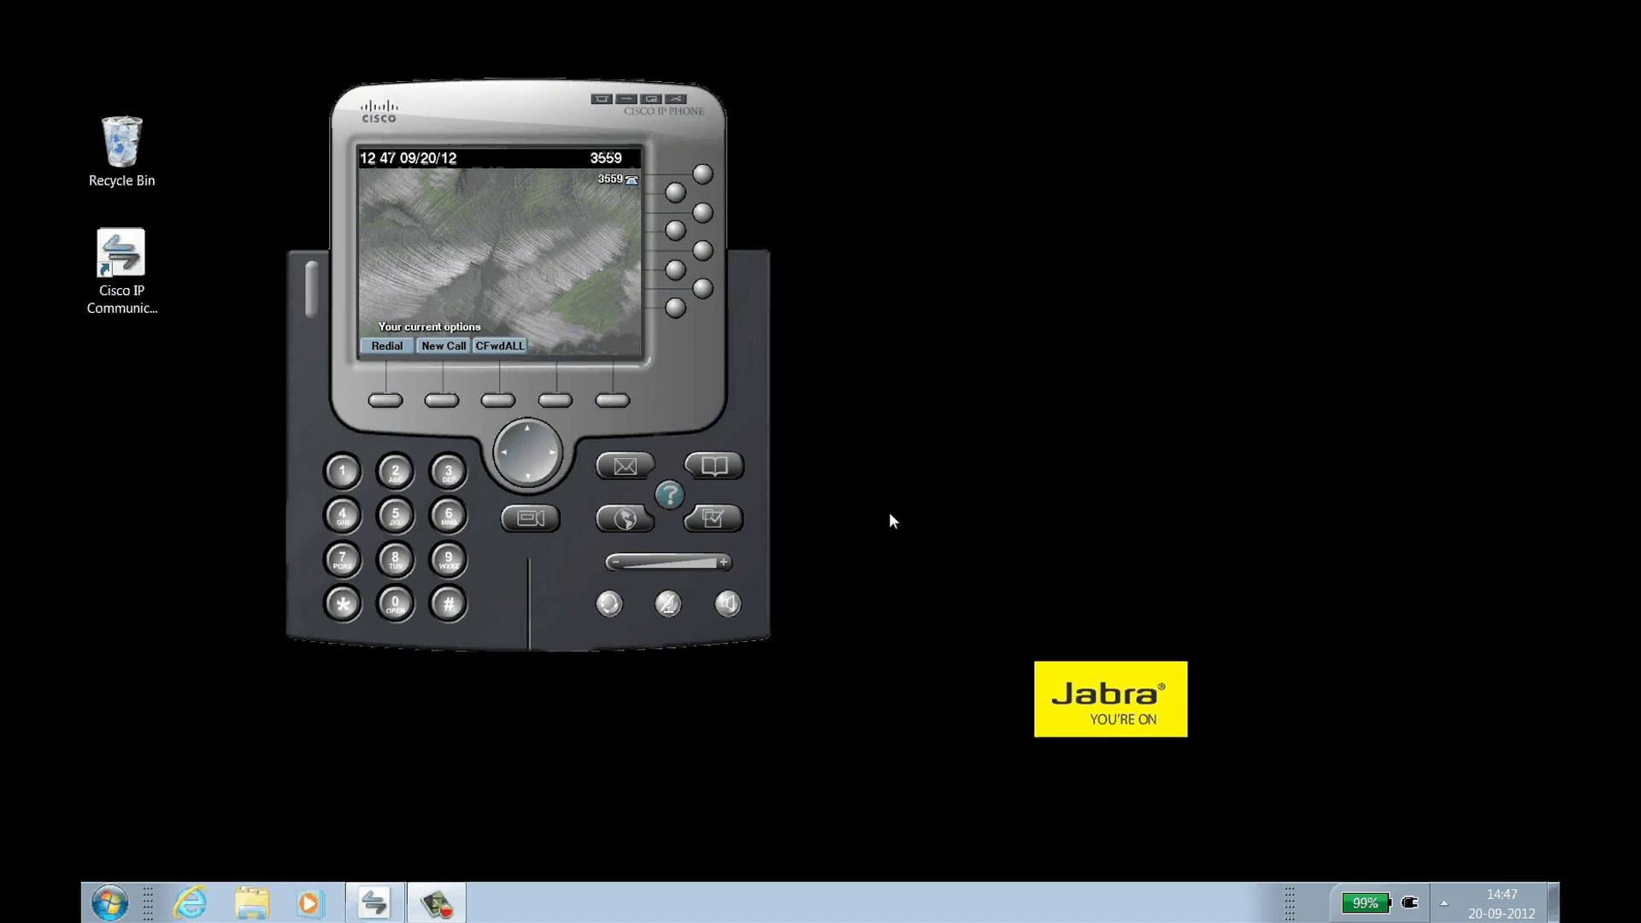
{"action": "mouse_move", "coordinate": [747, 396]}
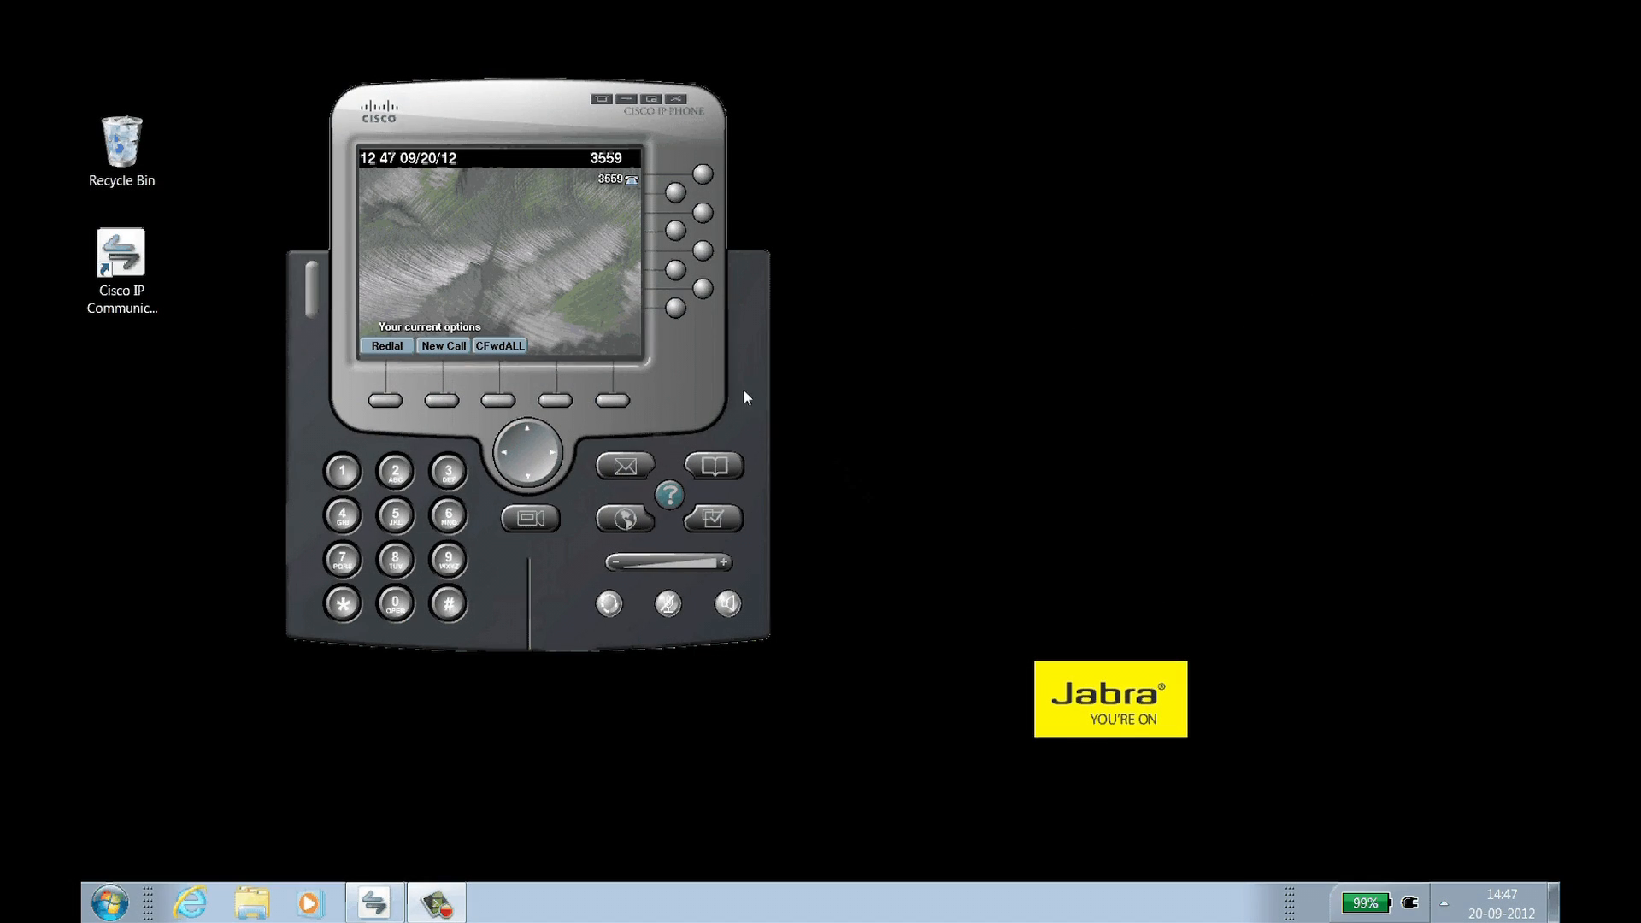
{"action": "mouse_move", "coordinate": [596, 101]}
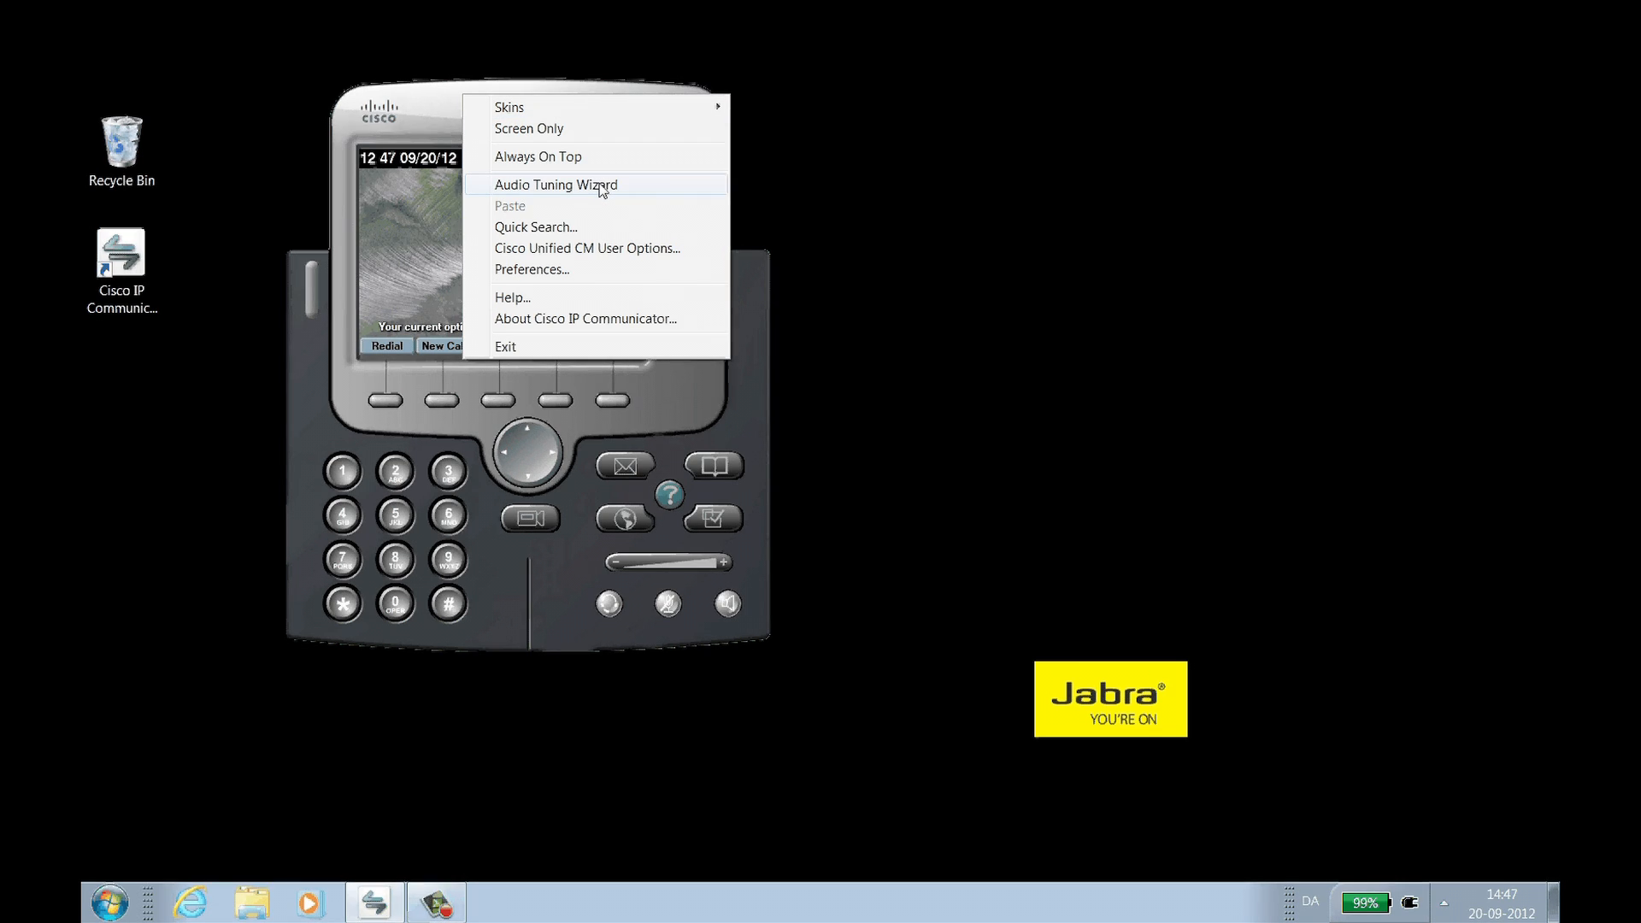
Step: Launch the Audio Tuning Wizard and keep Jabra PRO 9470 for headset, speakerphone, handset and ringer
{"action": "left_click", "coordinate": [556, 185]}
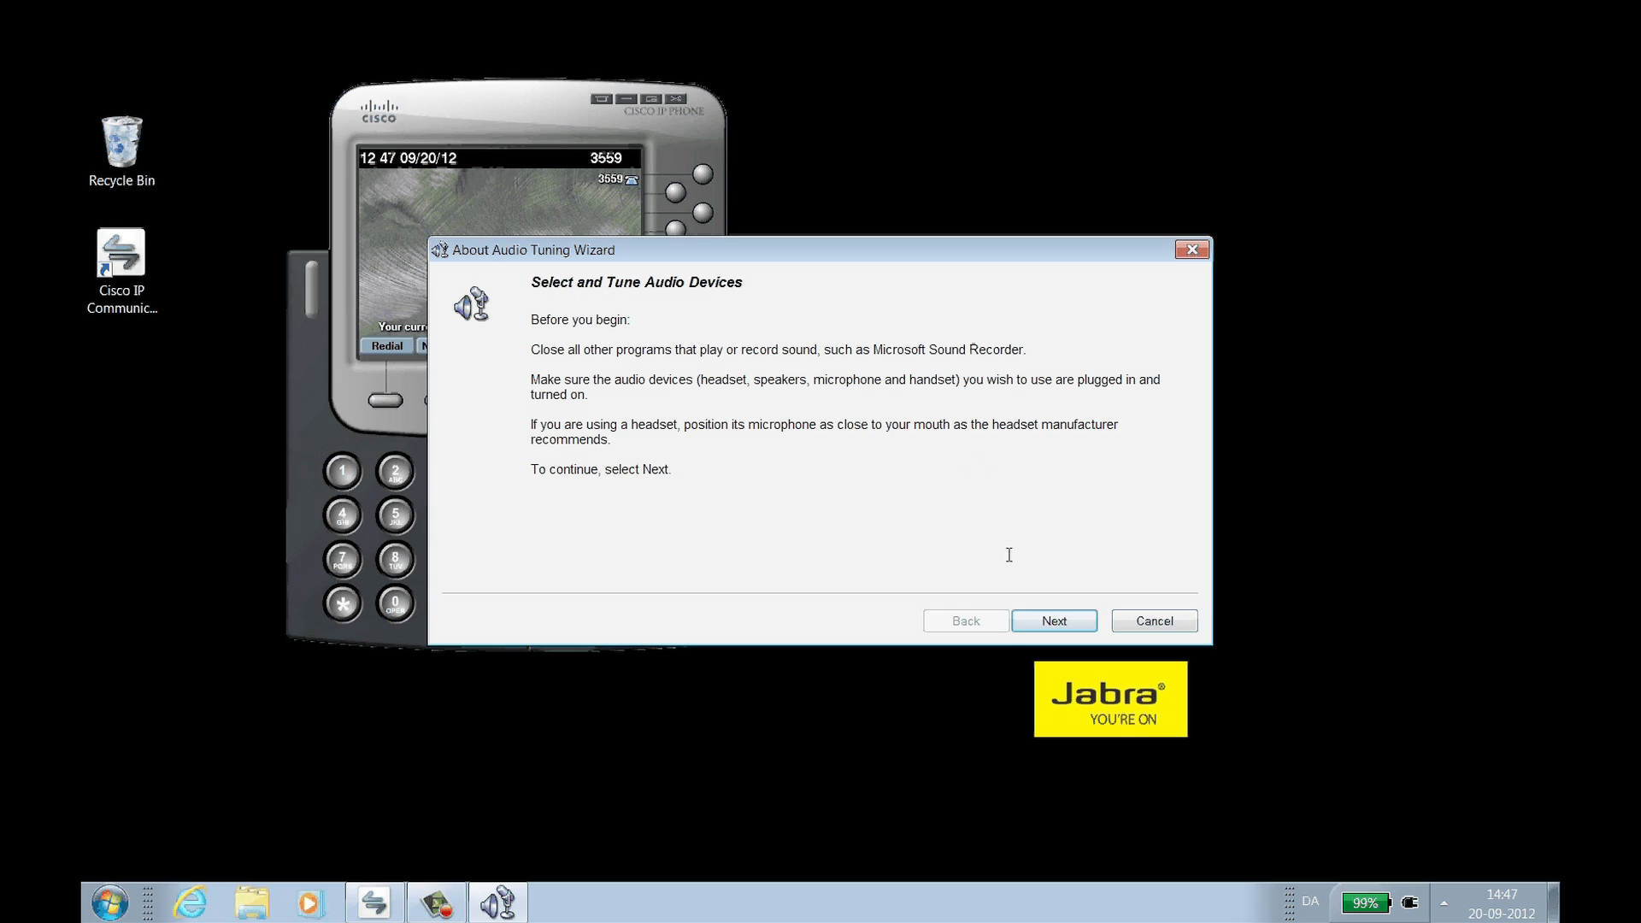
{"action": "left_click", "coordinate": [1054, 621]}
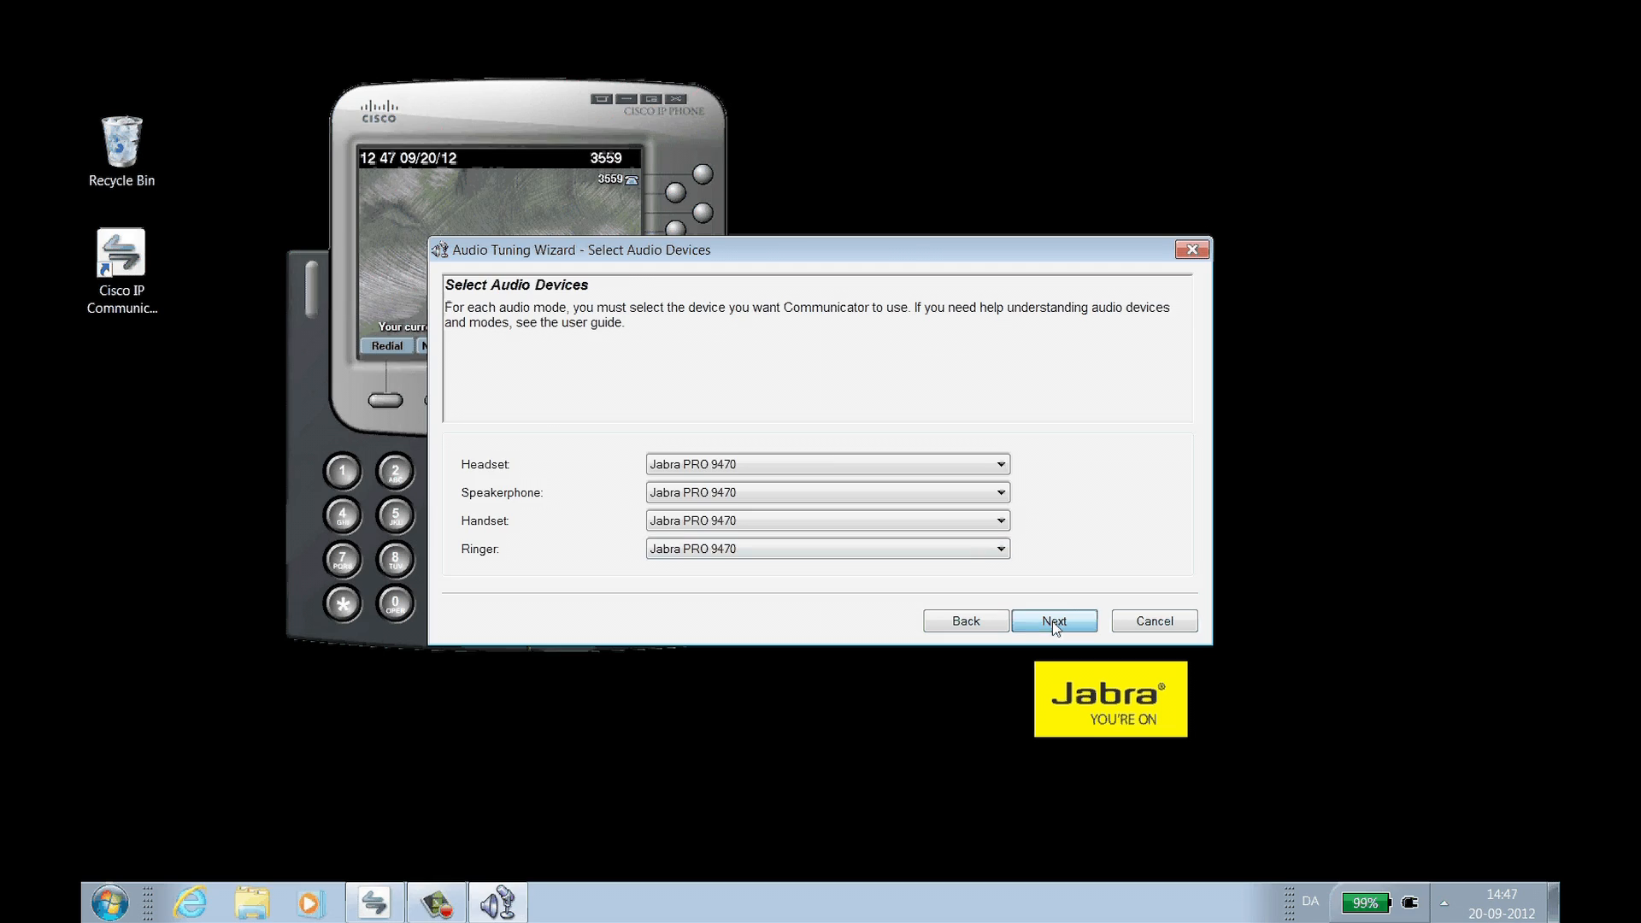
{"action": "left_click", "coordinate": [1054, 620]}
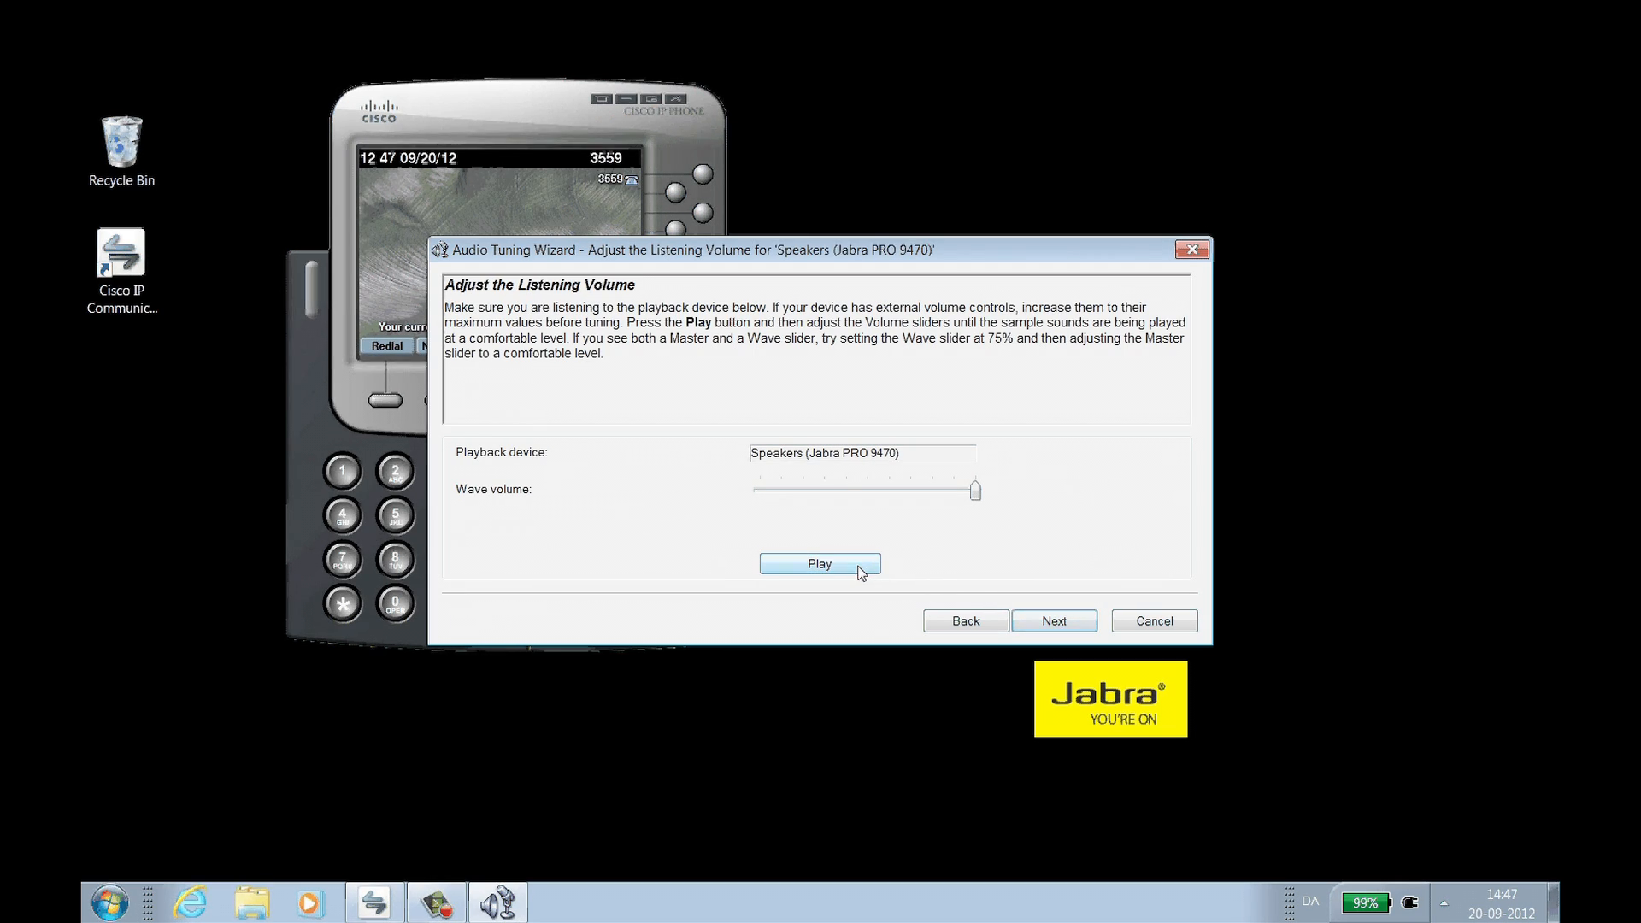
Step: Play the listening-volume sample through the Jabra PRO 9470, then advance to microphone volume
{"action": "left_click", "coordinate": [820, 563]}
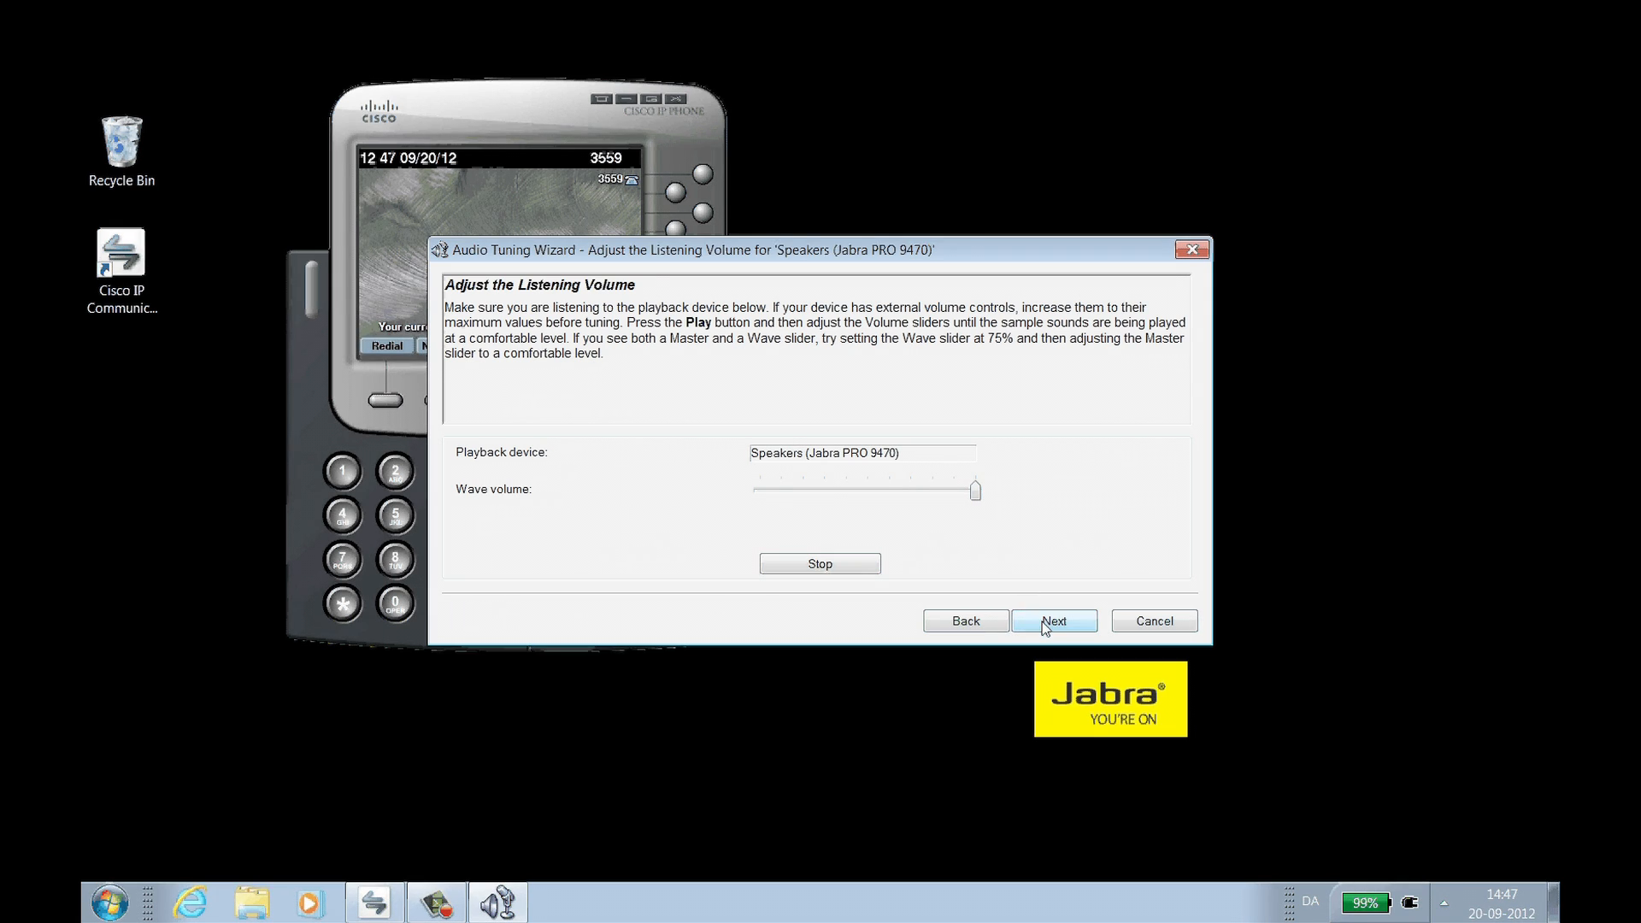
{"action": "left_click", "coordinate": [1054, 621]}
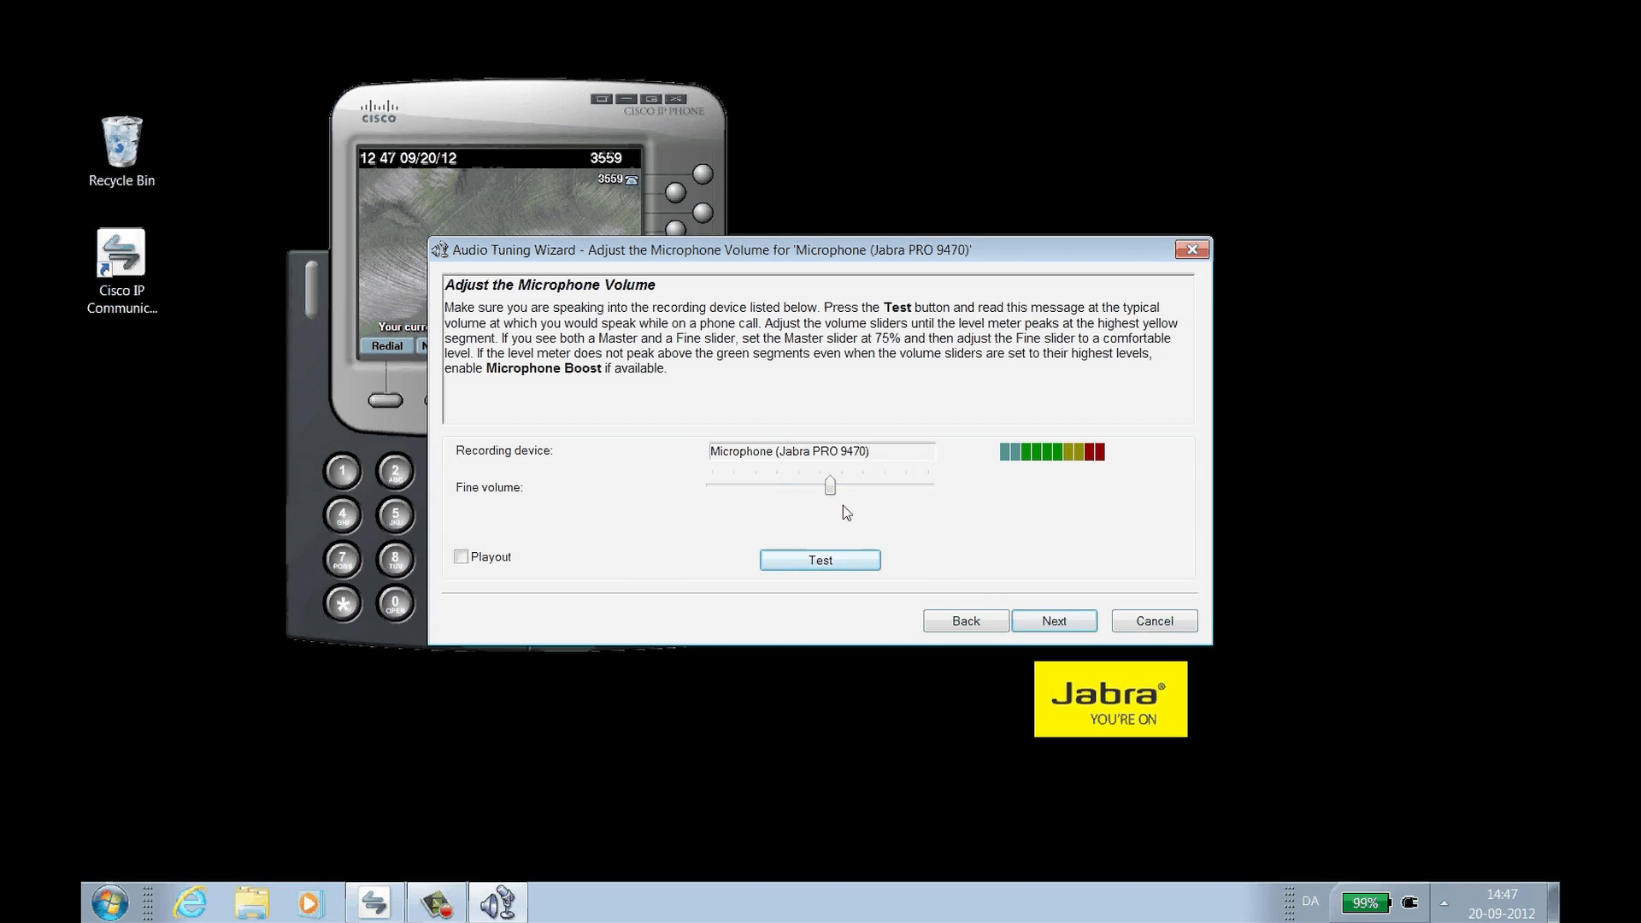
Step: Test the Jabra PRO 9470 microphone level and finish the Audio Tuning Wizard
{"action": "left_click", "coordinate": [820, 560]}
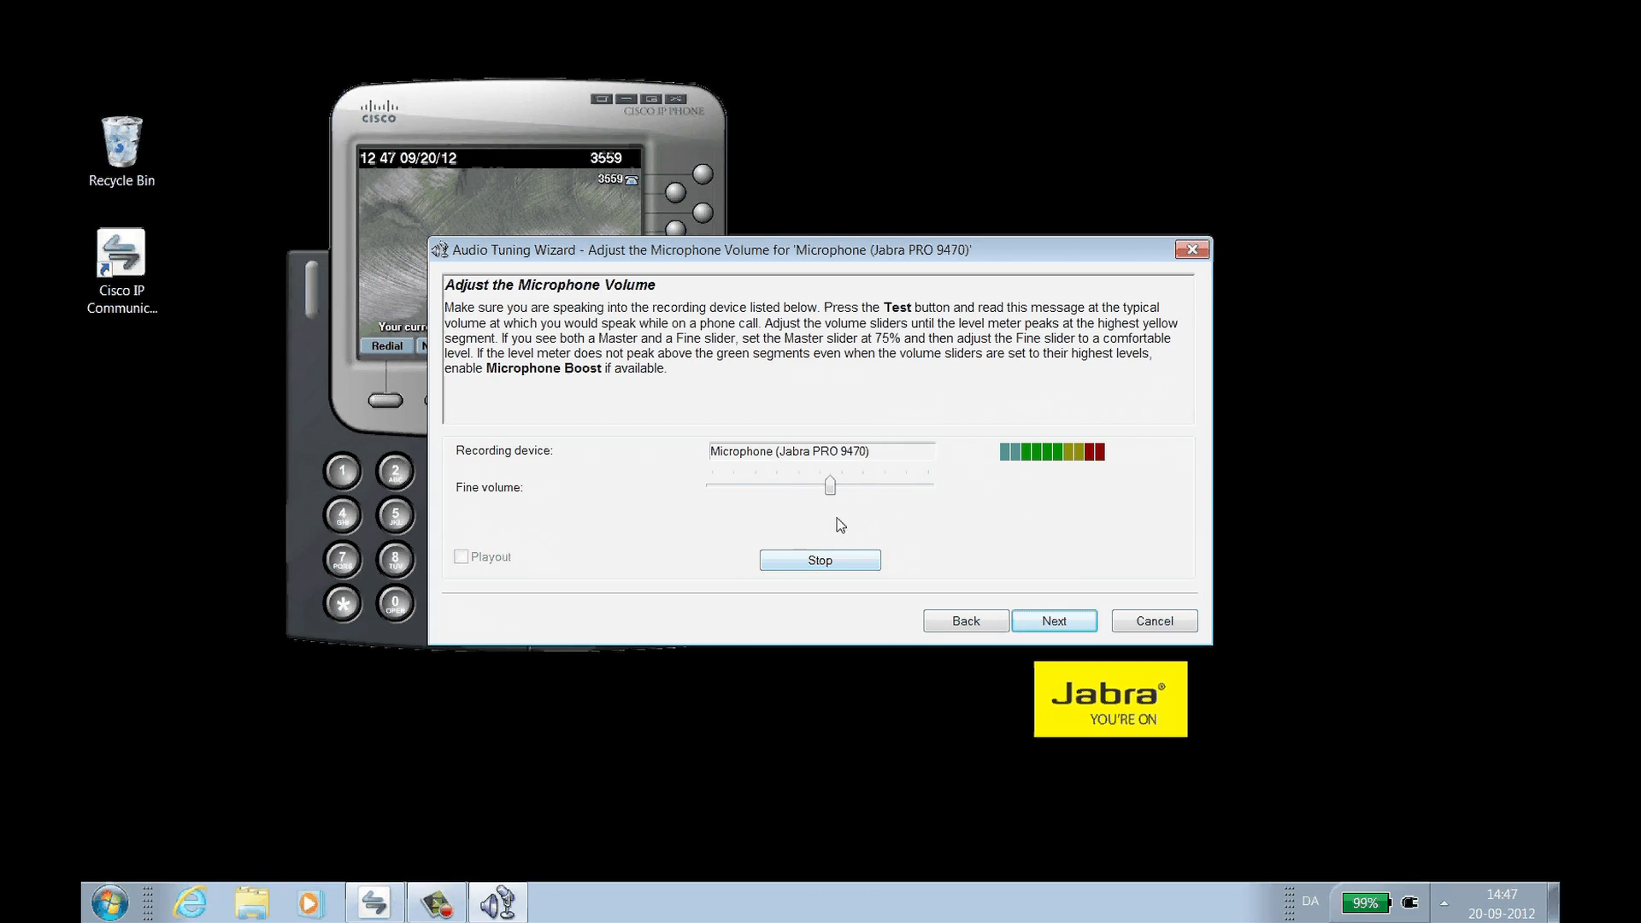
{"action": "mouse_move", "coordinate": [974, 589]}
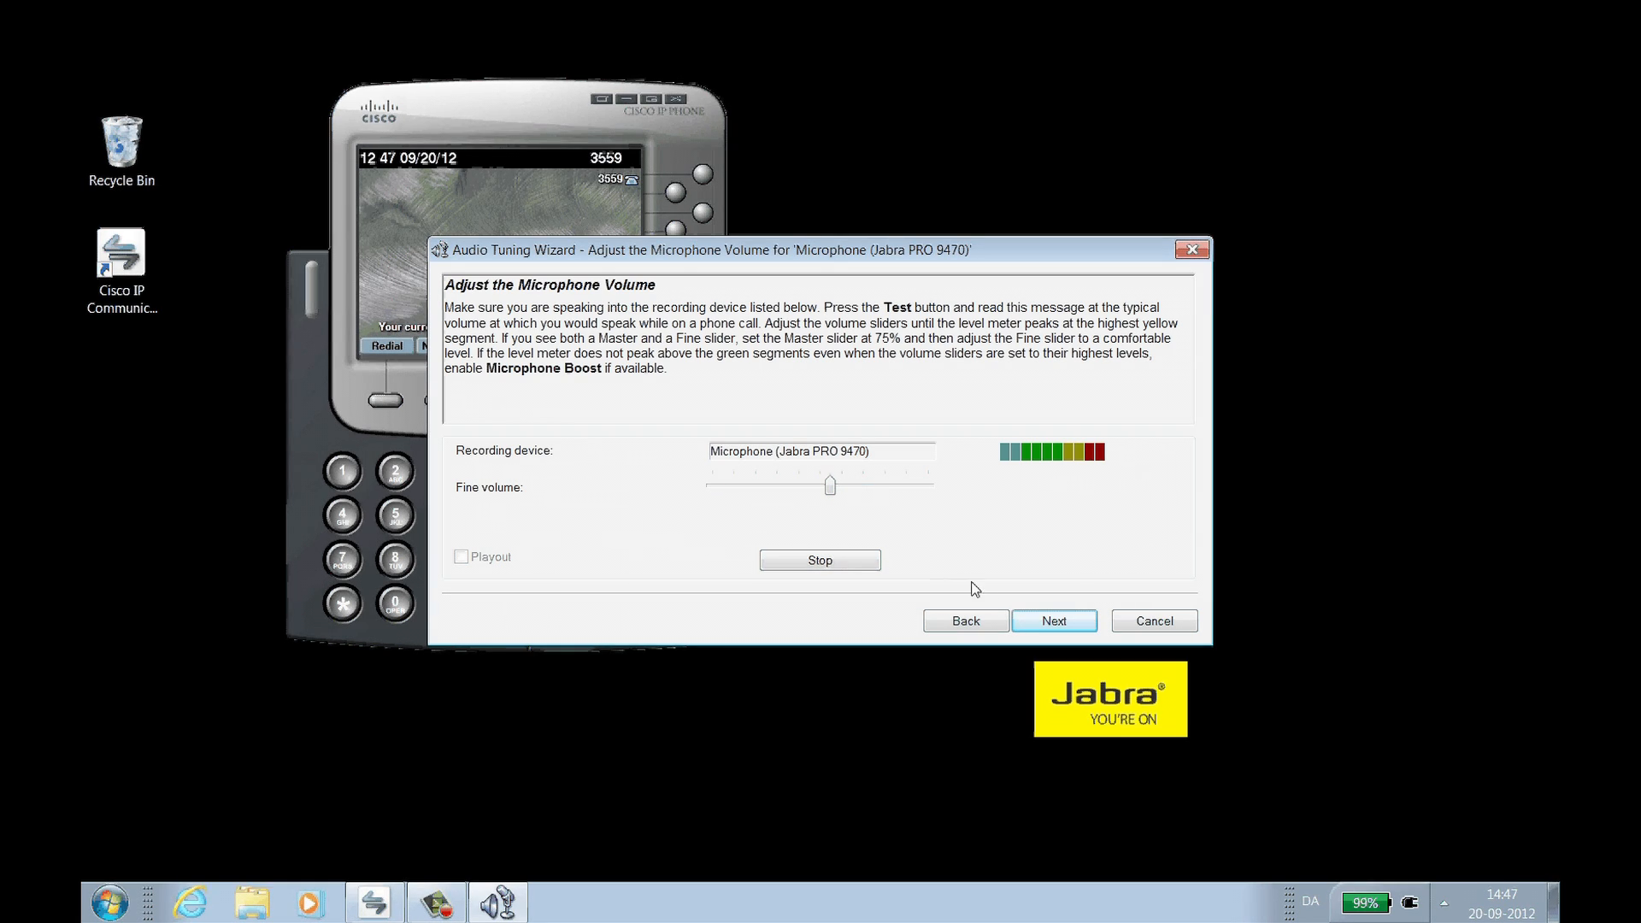
{"action": "left_click", "coordinate": [1054, 621]}
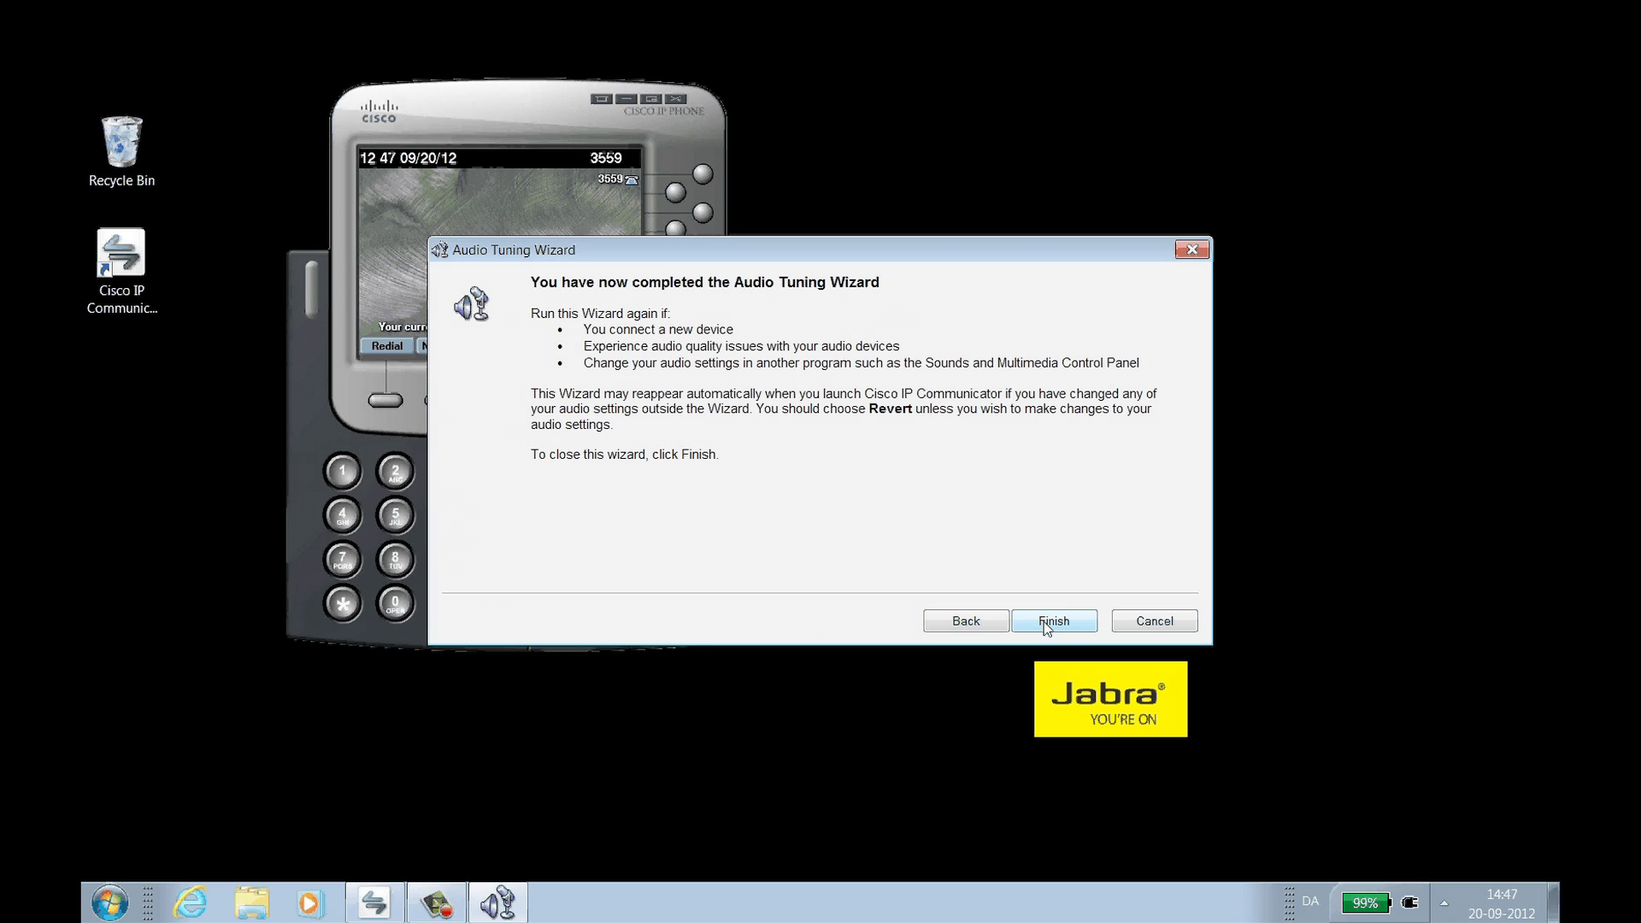
{"action": "left_click", "coordinate": [1054, 620]}
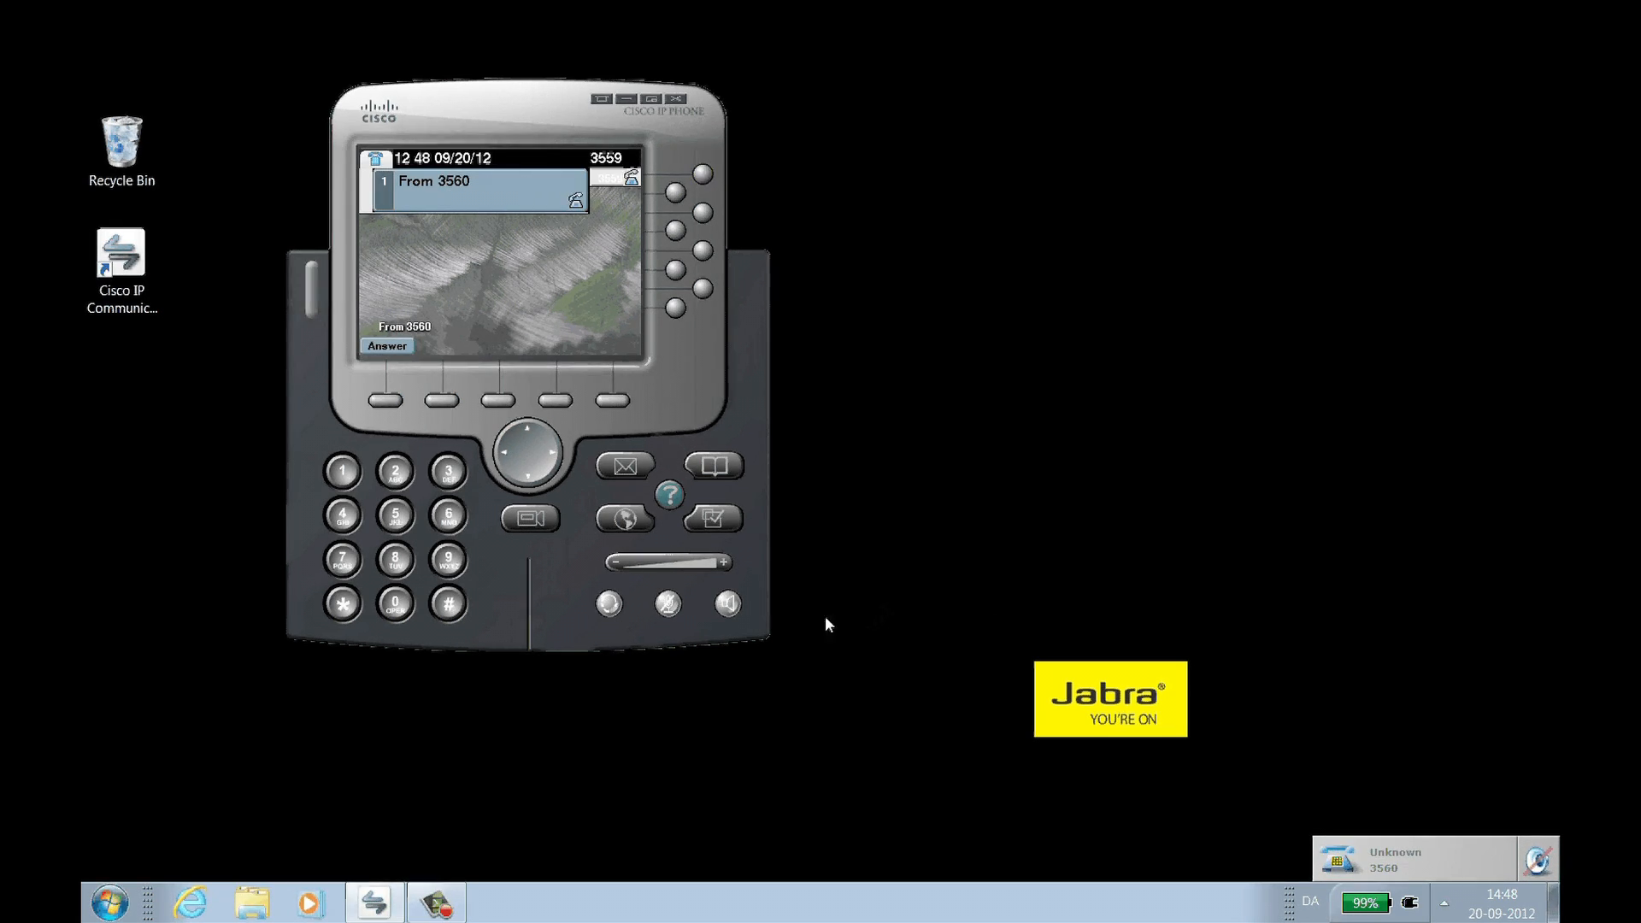
Step: Answer the incoming call from 3560 with the Answer softkey
{"action": "left_click", "coordinate": [608, 605]}
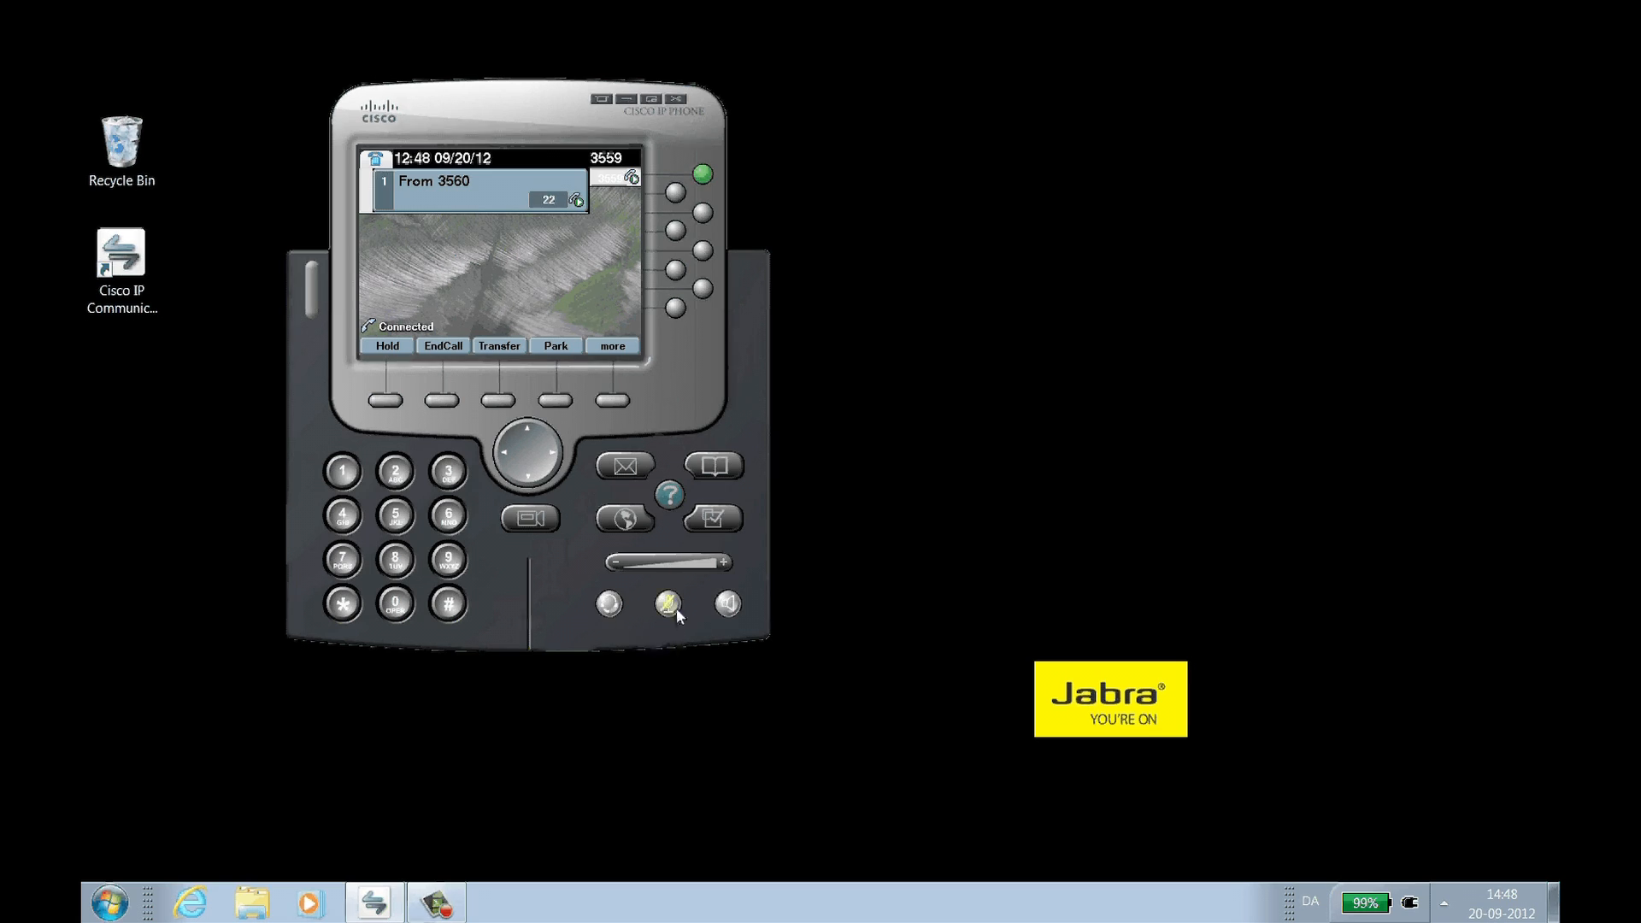
Step: Toggle mute on the 3560 call and route its audio to the headset
{"action": "left_click", "coordinate": [669, 604]}
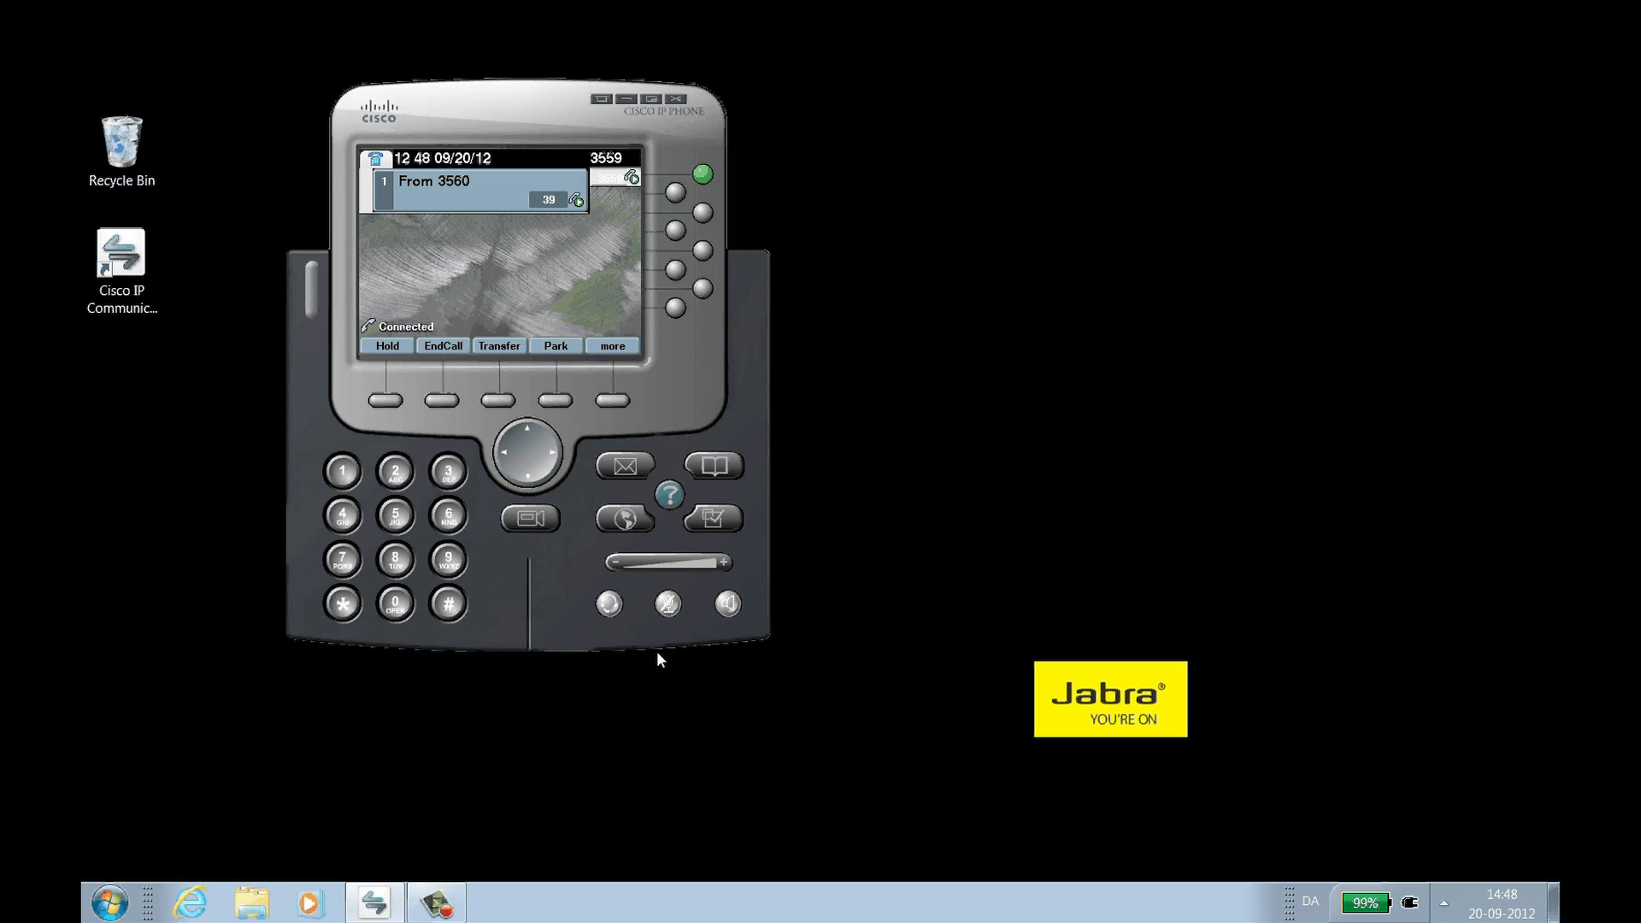
{"action": "left_click", "coordinate": [609, 605]}
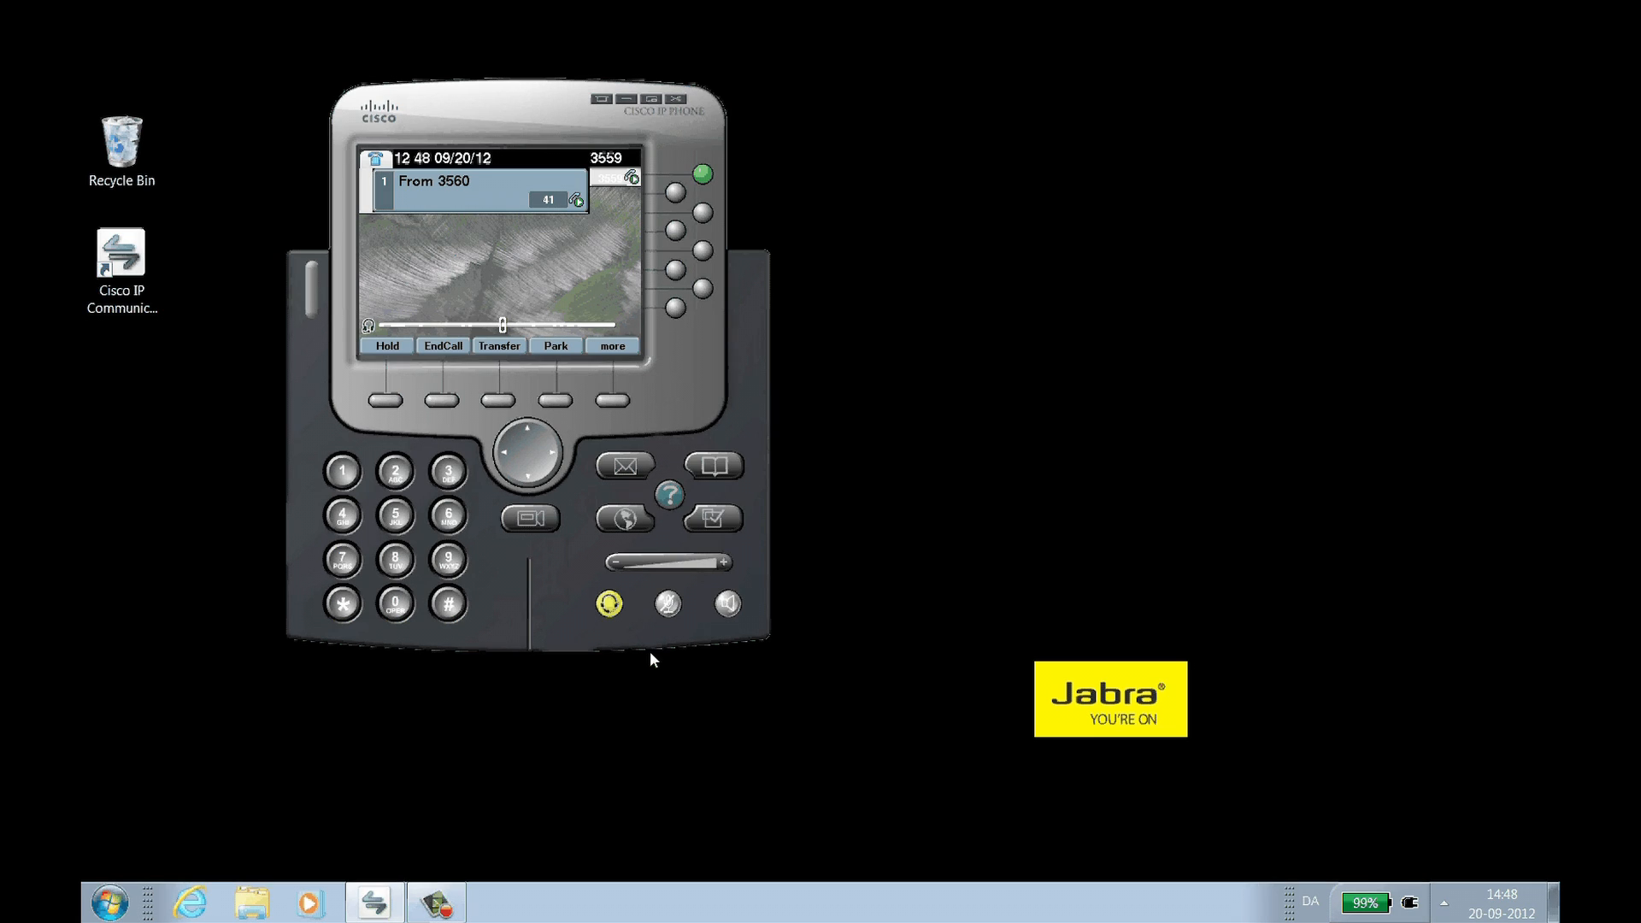